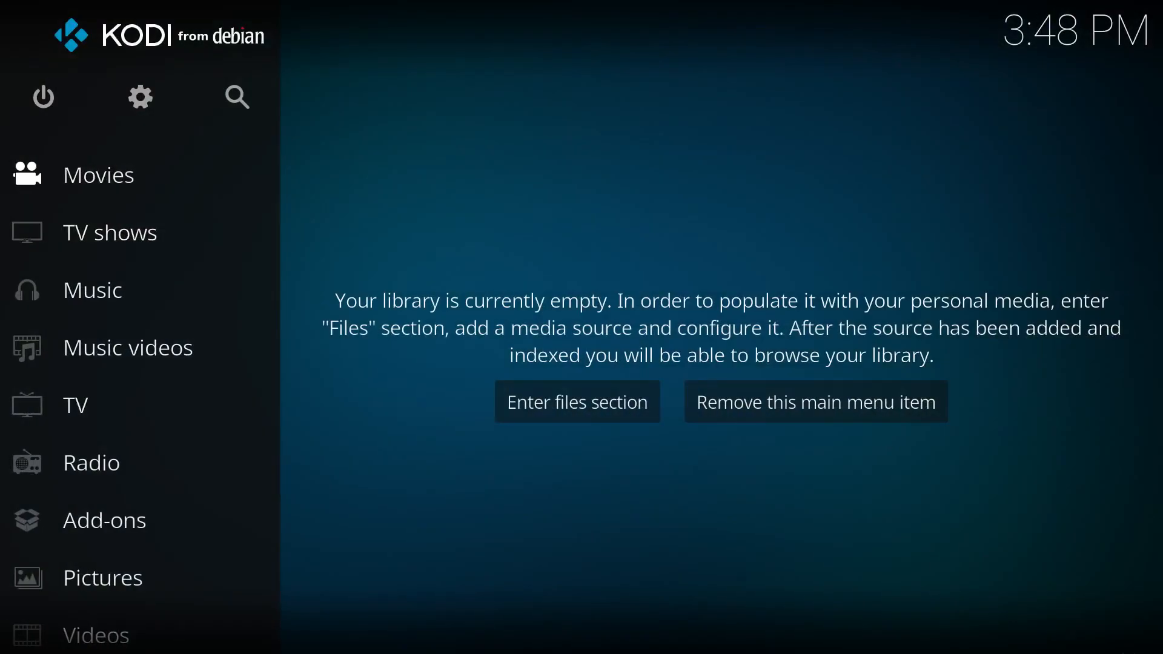
# Enter the TV section, dismiss the 'No PVR add-on enabled' warning and reach the PVR clients list showing only ARGUS TV
pyautogui.click(76, 405)
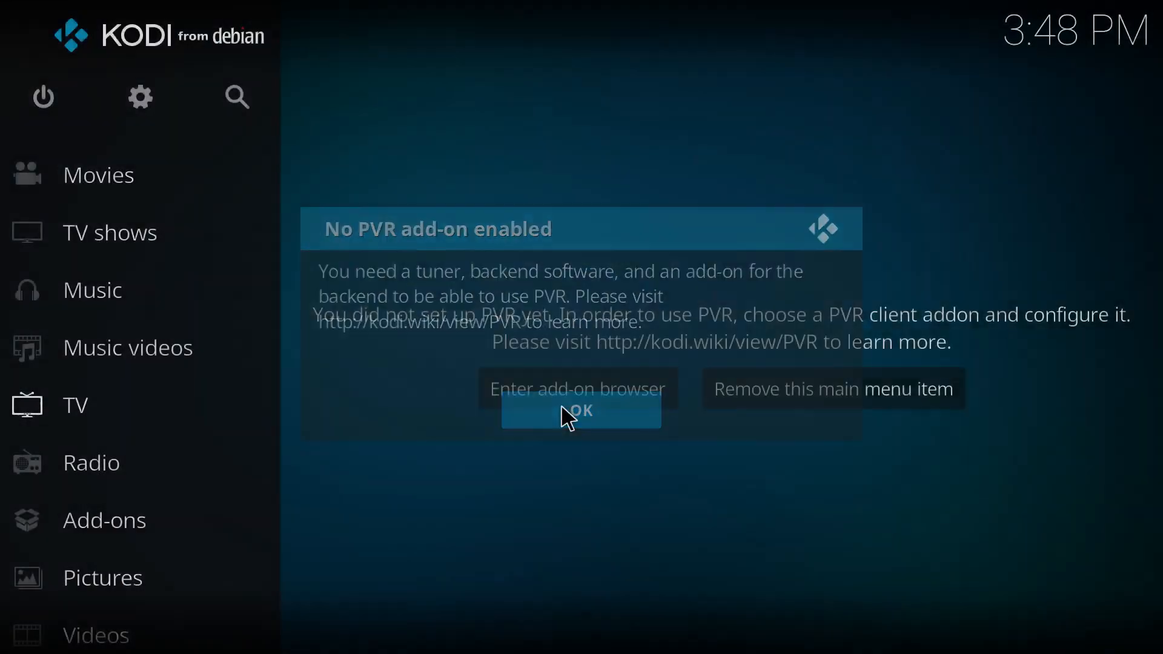
pyautogui.click(579, 411)
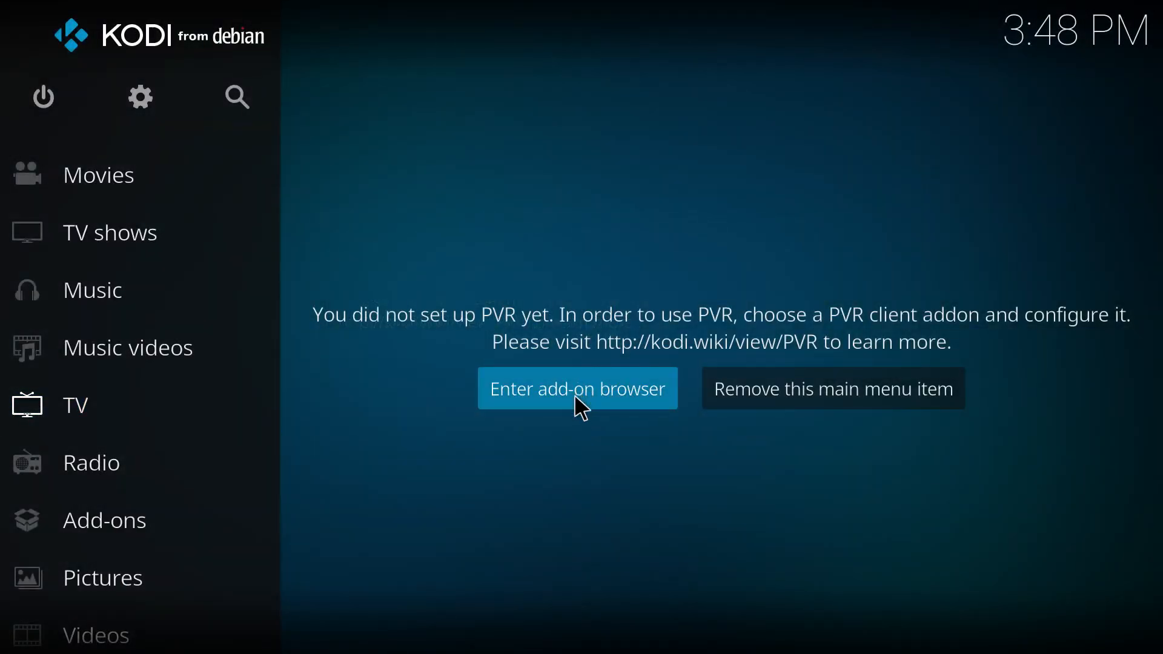
pyautogui.click(578, 388)
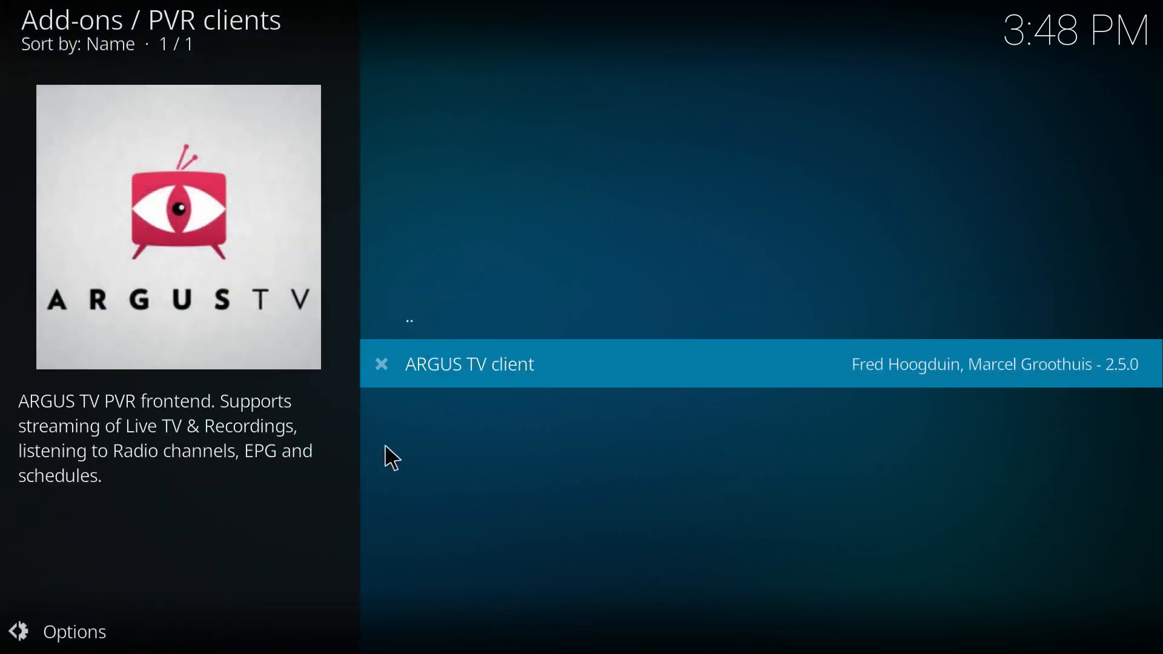
pyautogui.moveTo(544, 472)
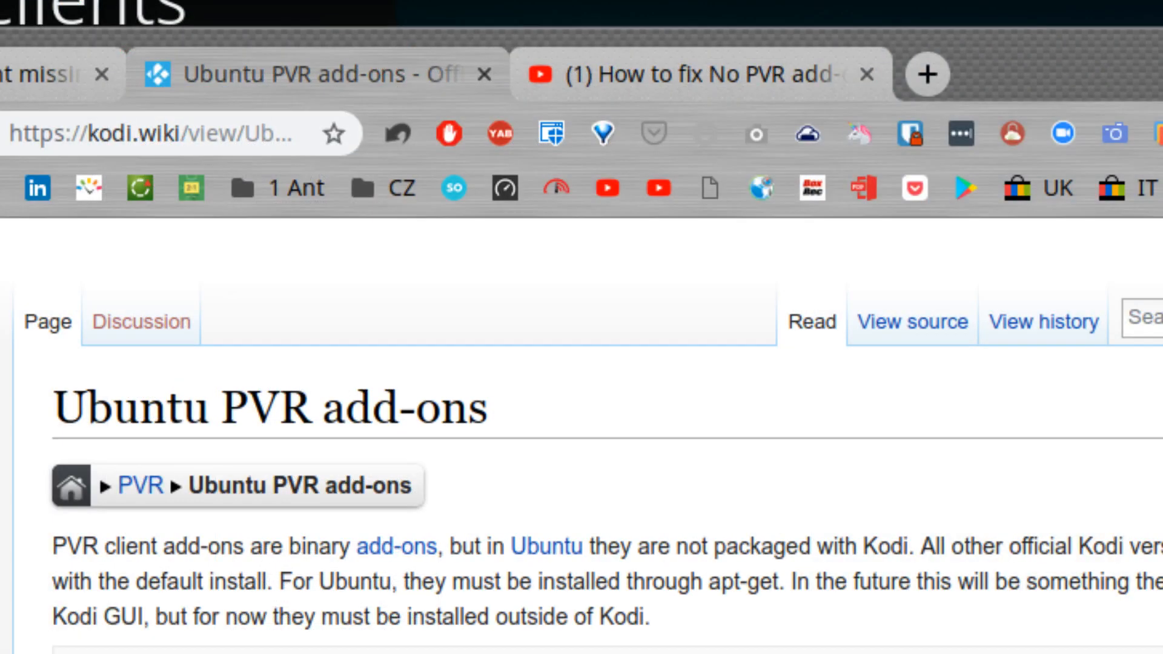
# Review the wiki's apt-get install steps and locate kodi-pvr-iptvsimple in the Packages table
pyautogui.scroll(-3)
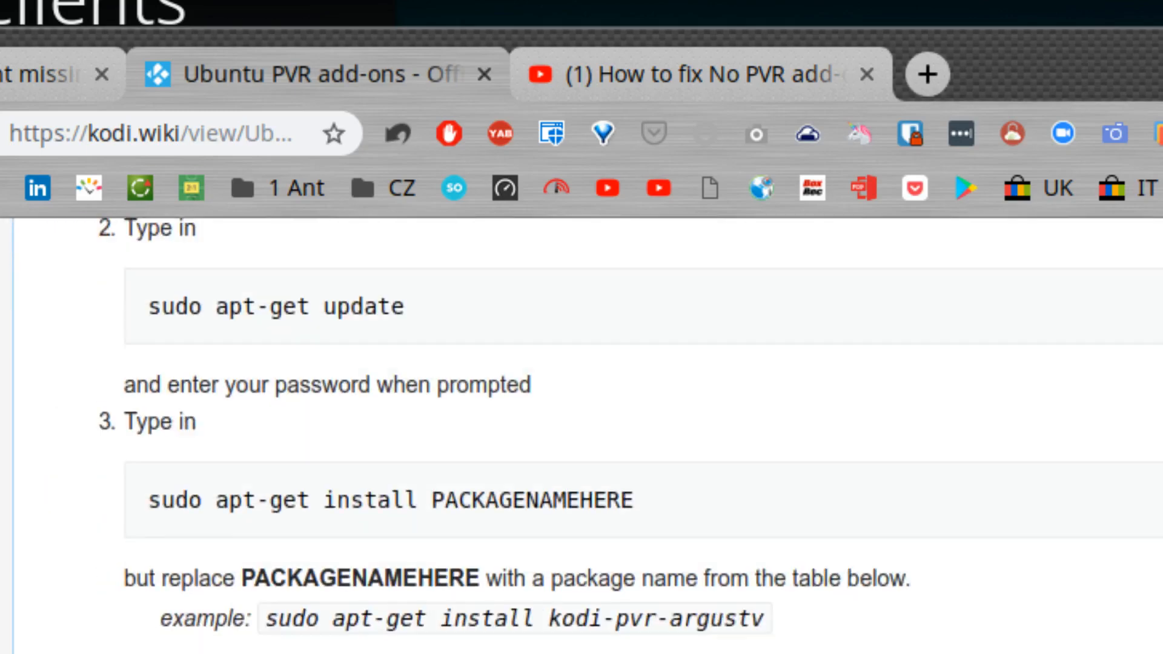
pyautogui.scroll(-3)
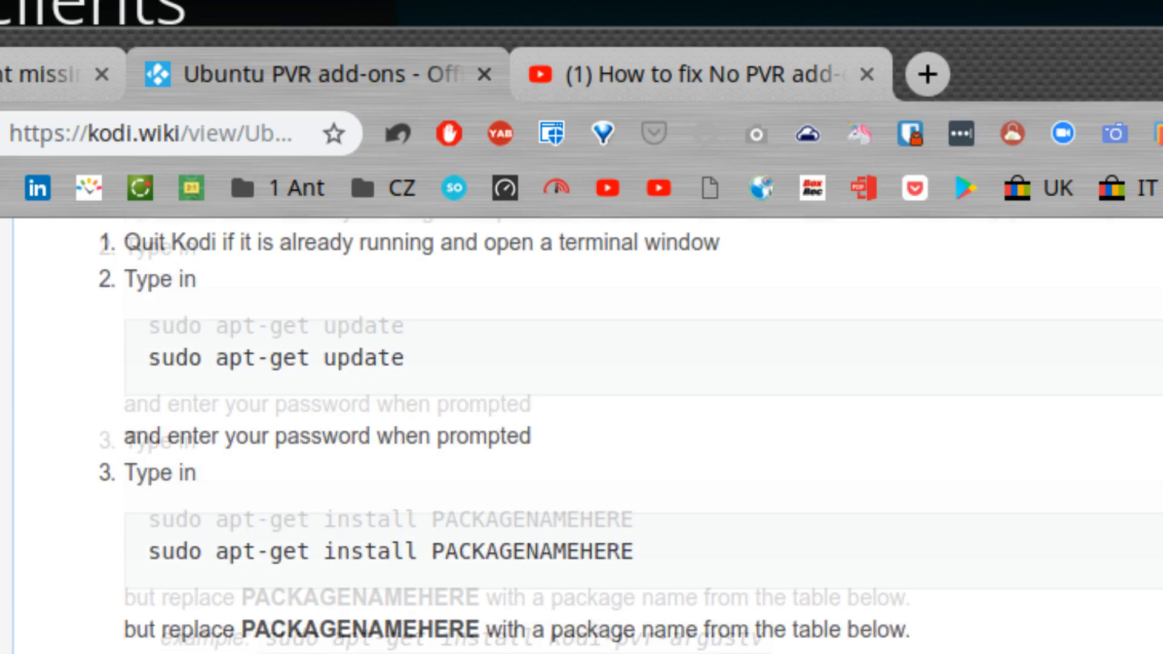
pyautogui.doubleClick(537, 565)
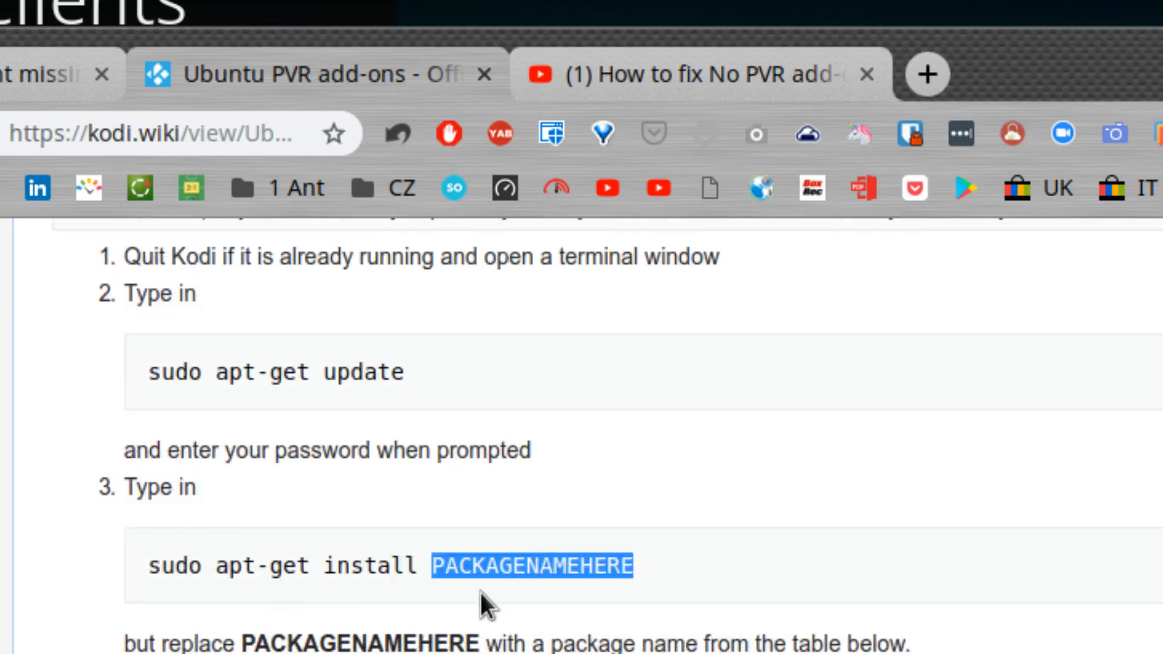
pyautogui.scroll(-3)
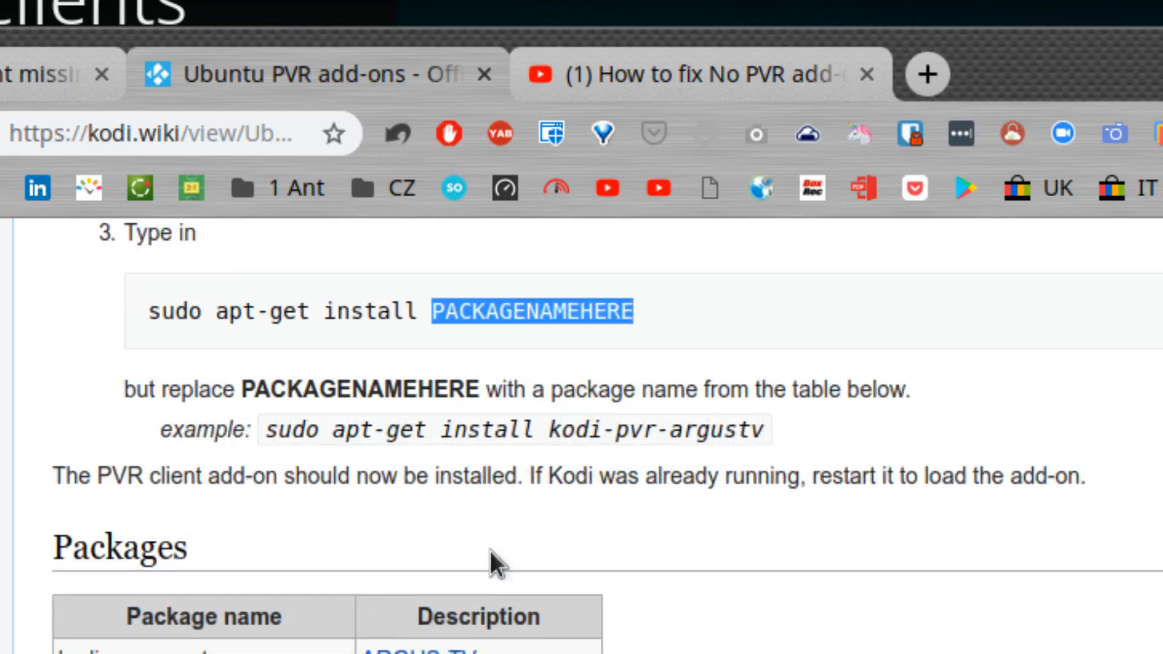
pyautogui.scroll(-3)
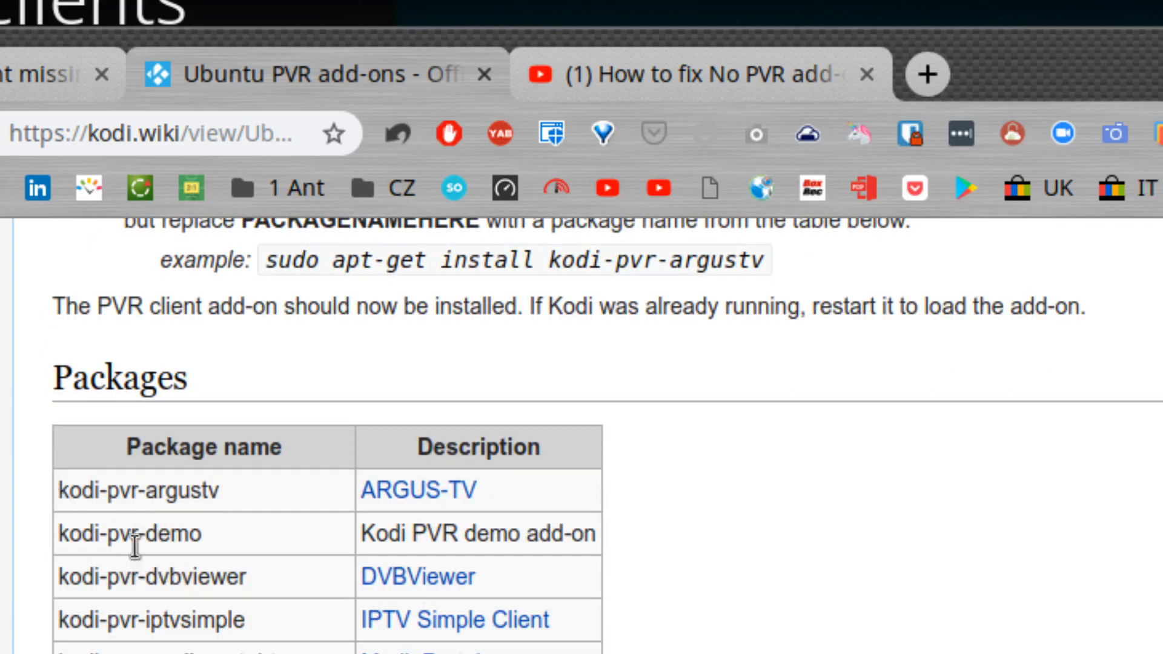
pyautogui.moveTo(162, 575)
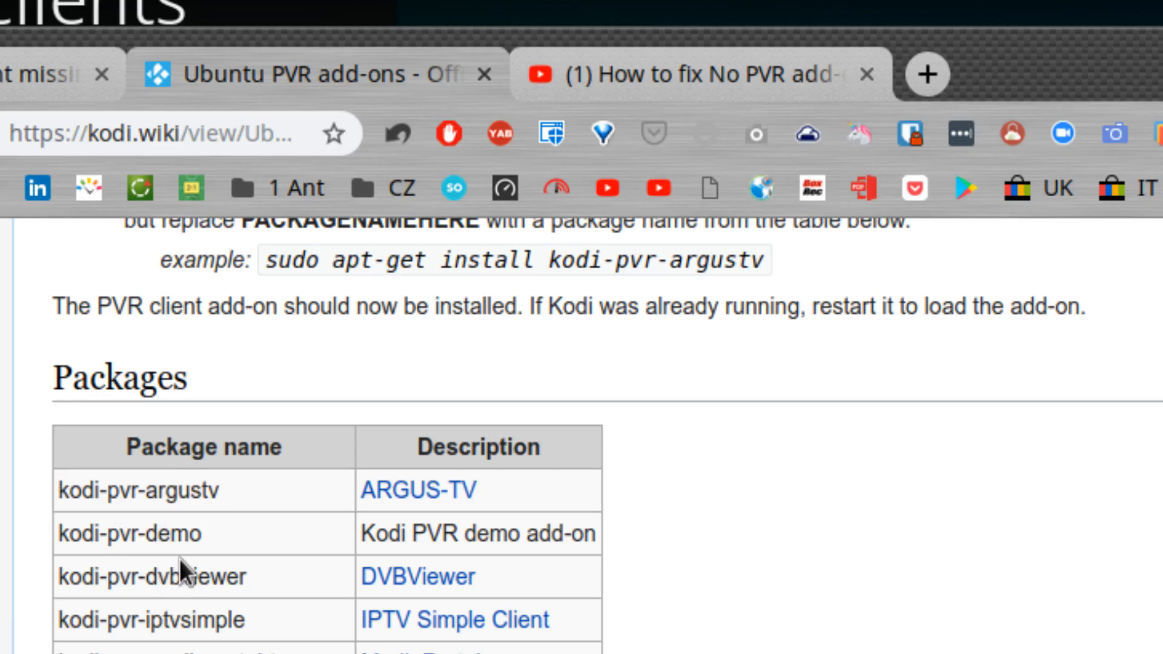
pyautogui.doubleClick(136, 619)
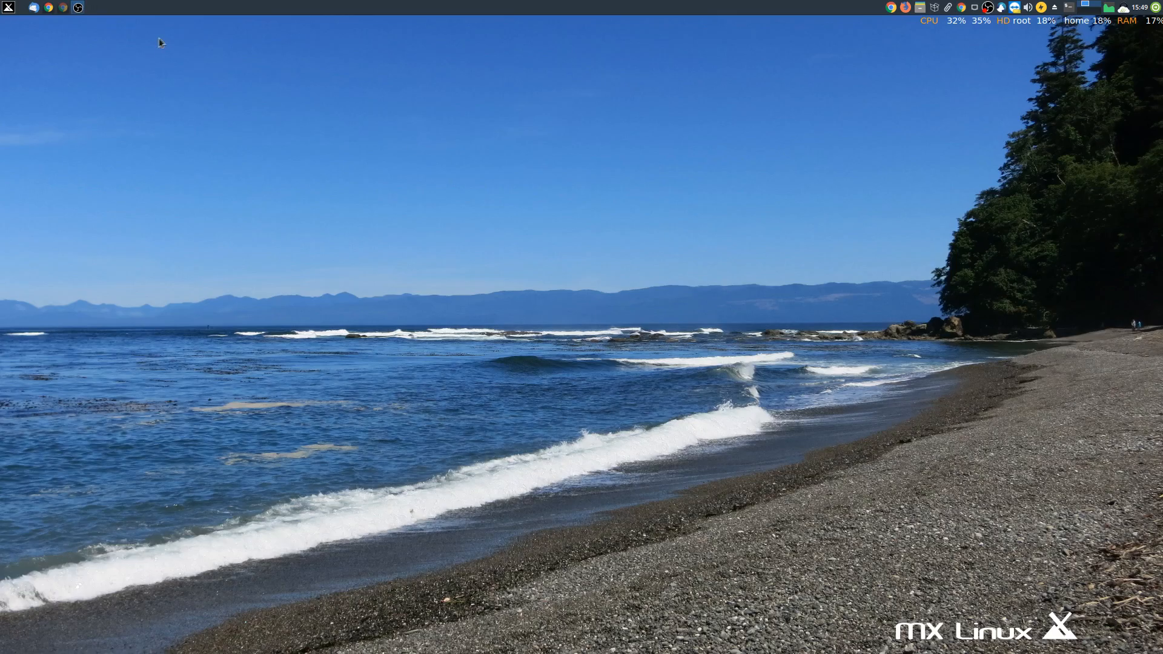
pyautogui.moveTo(158, 150)
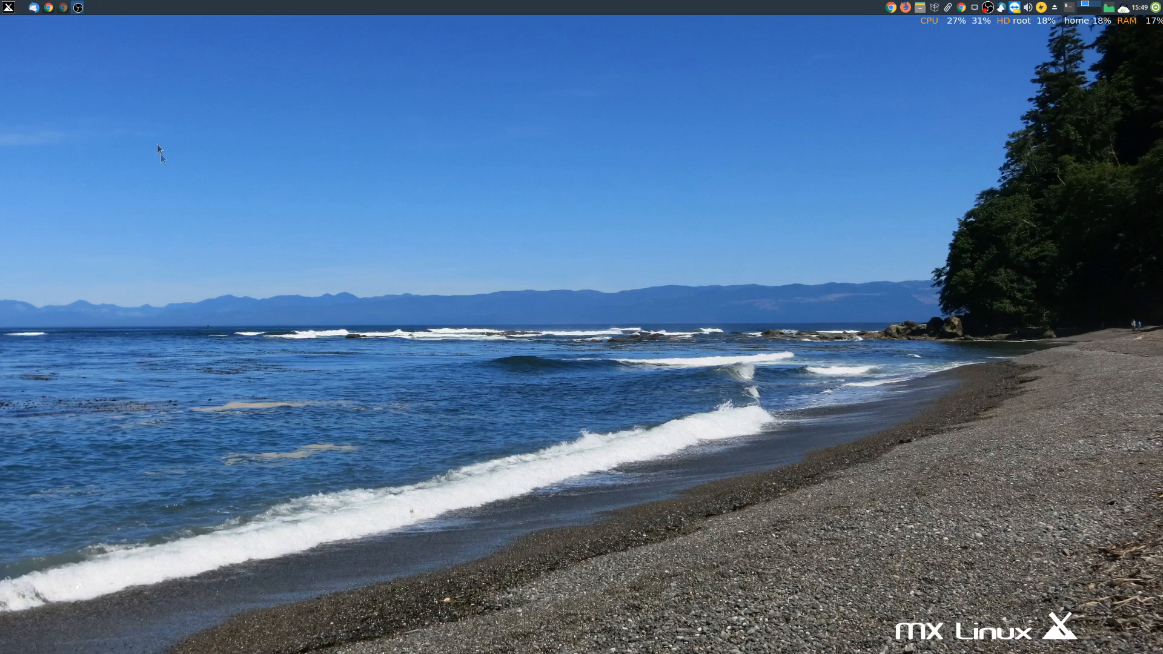
pyautogui.moveTo(155, 141)
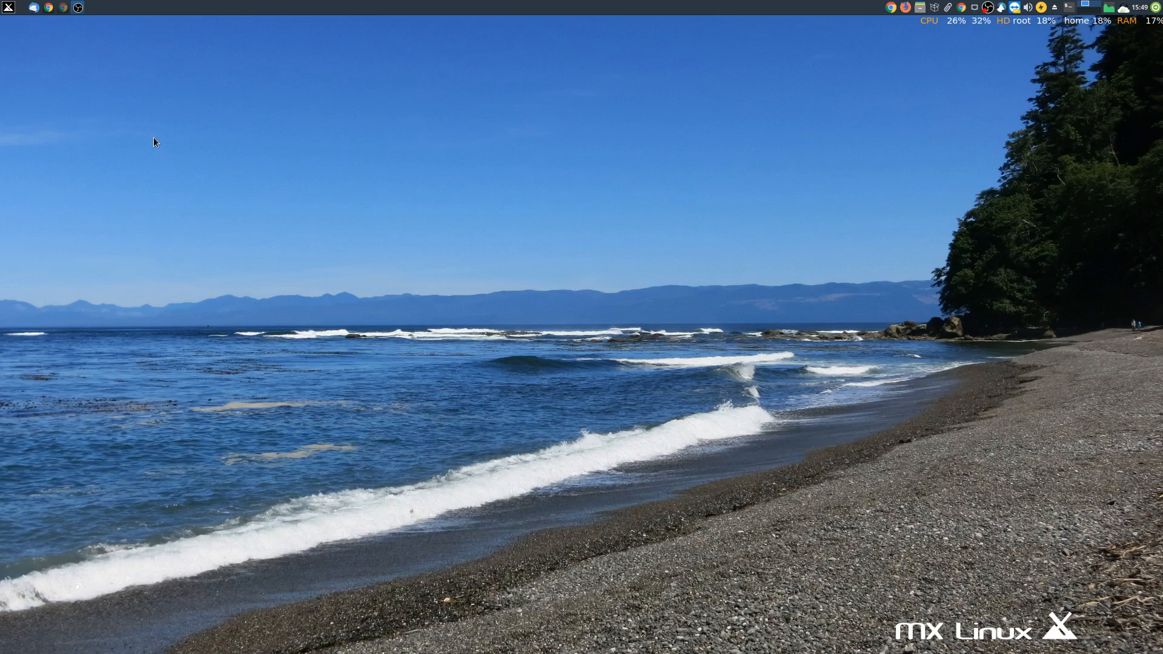
pyautogui.moveTo(31, 105)
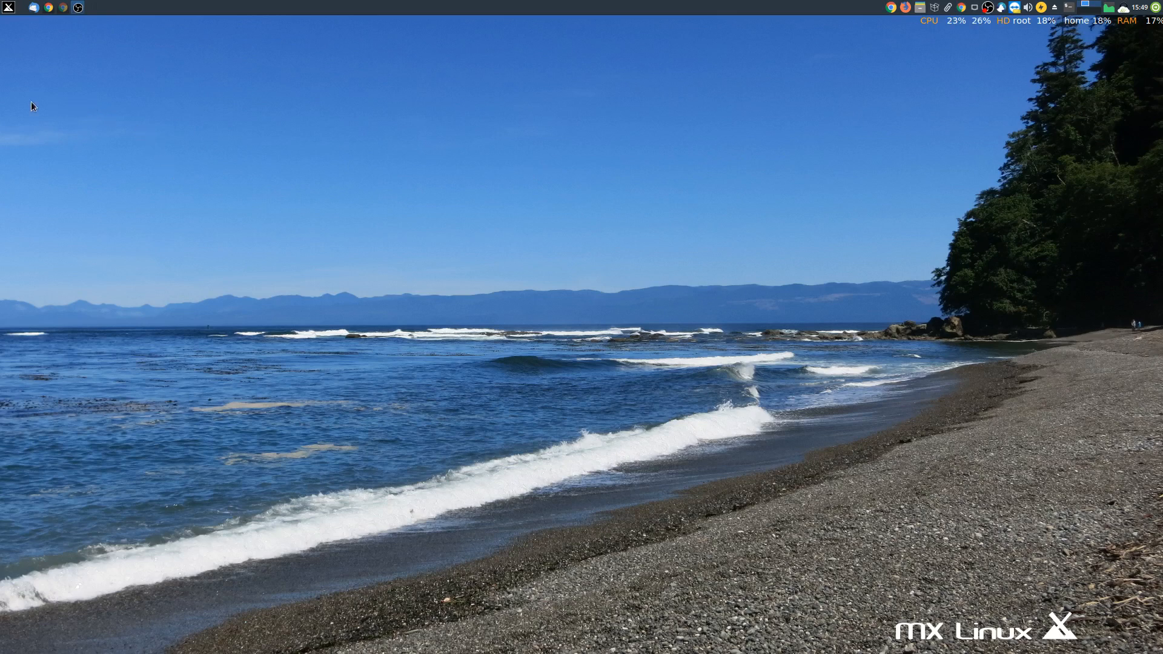
pyautogui.moveTo(9, 8)
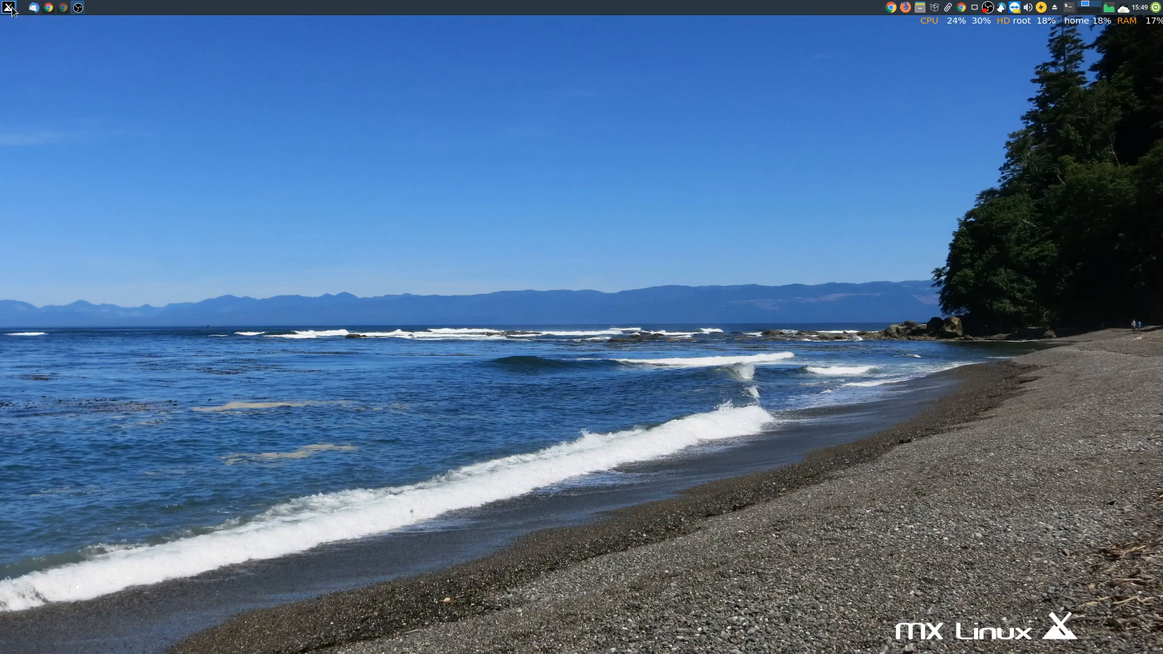
# Bring up the MX applications menu with Xfce Terminal in its favourites
pyautogui.click(8, 7)
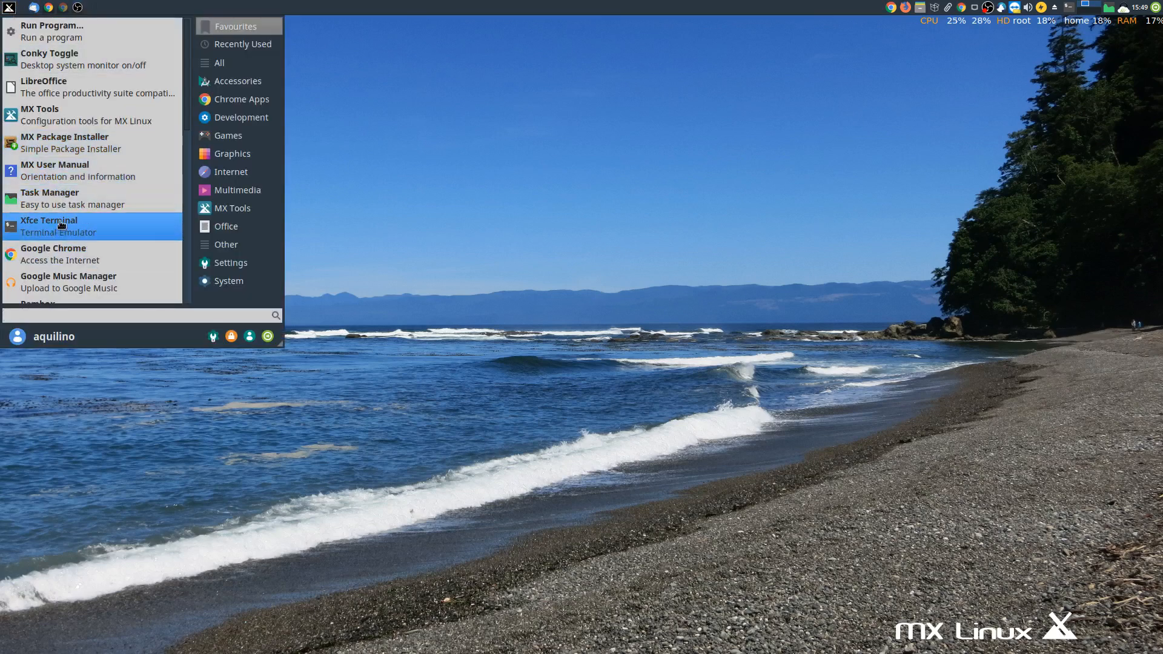
# As root via su, run sudo apt-get install kodi-pvr-iptvsimple, then exit the terminal
pyautogui.click(48, 220)
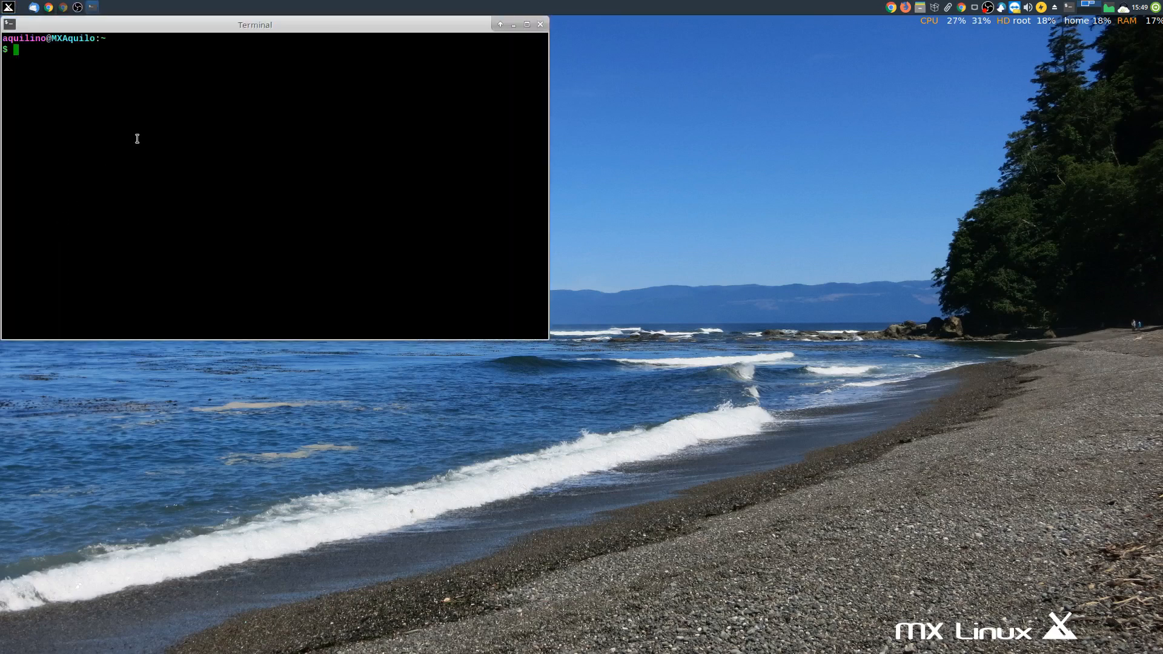
pyautogui.write('su')
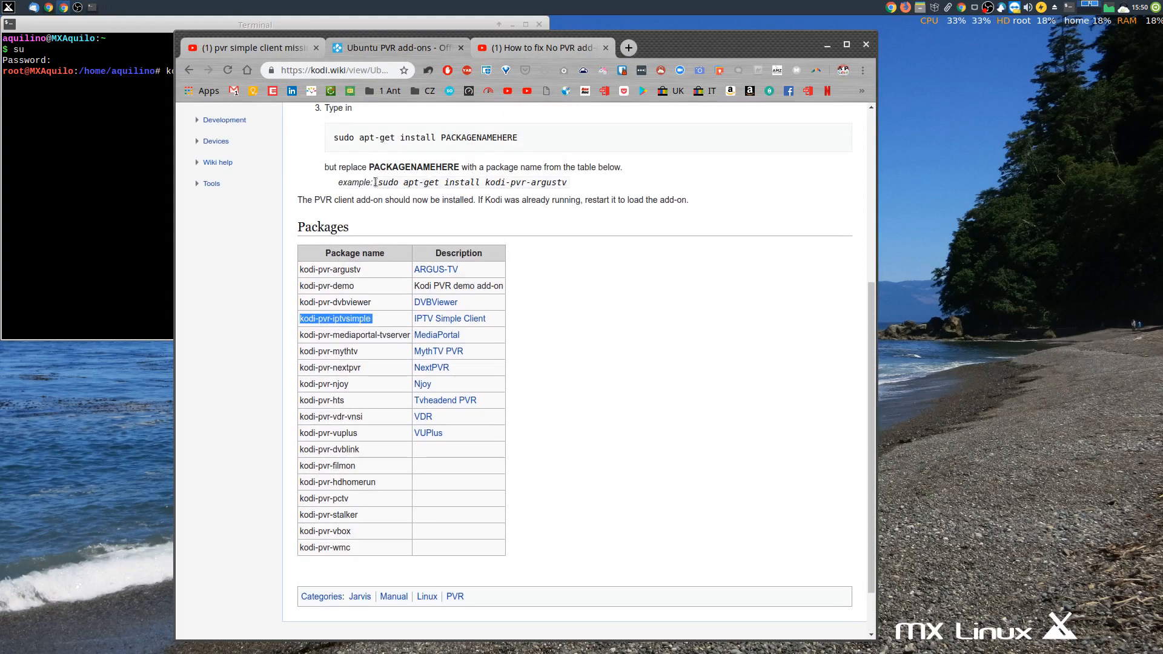
pyautogui.moveTo(378, 182); pyautogui.dragTo(457, 199)
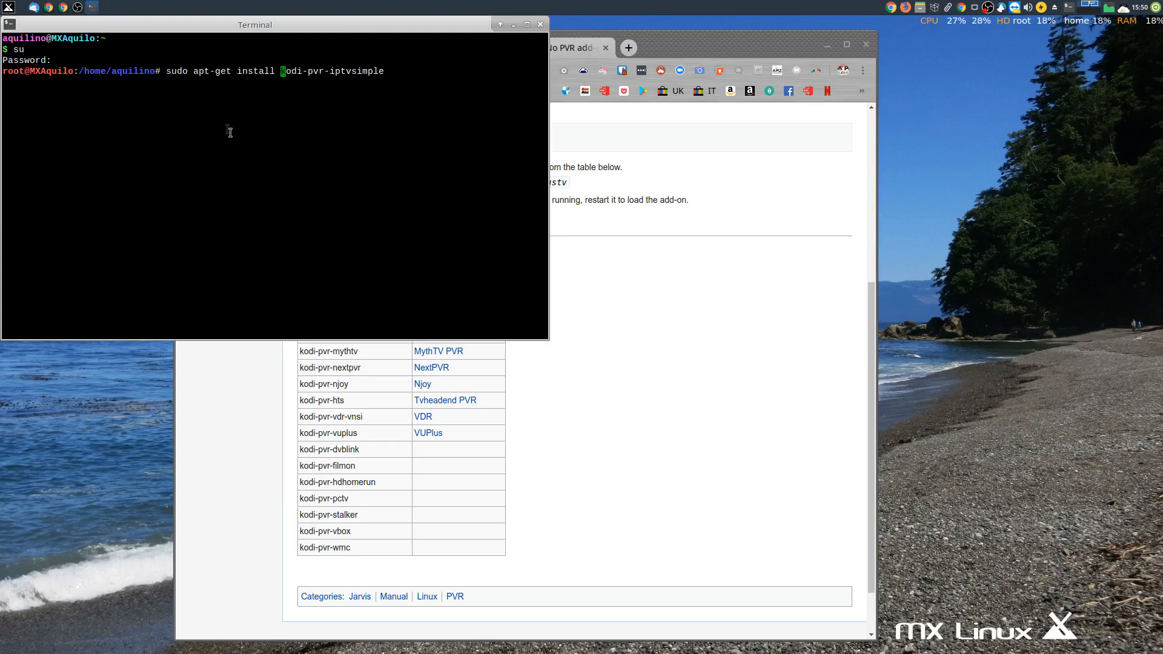
pyautogui.press('Return')
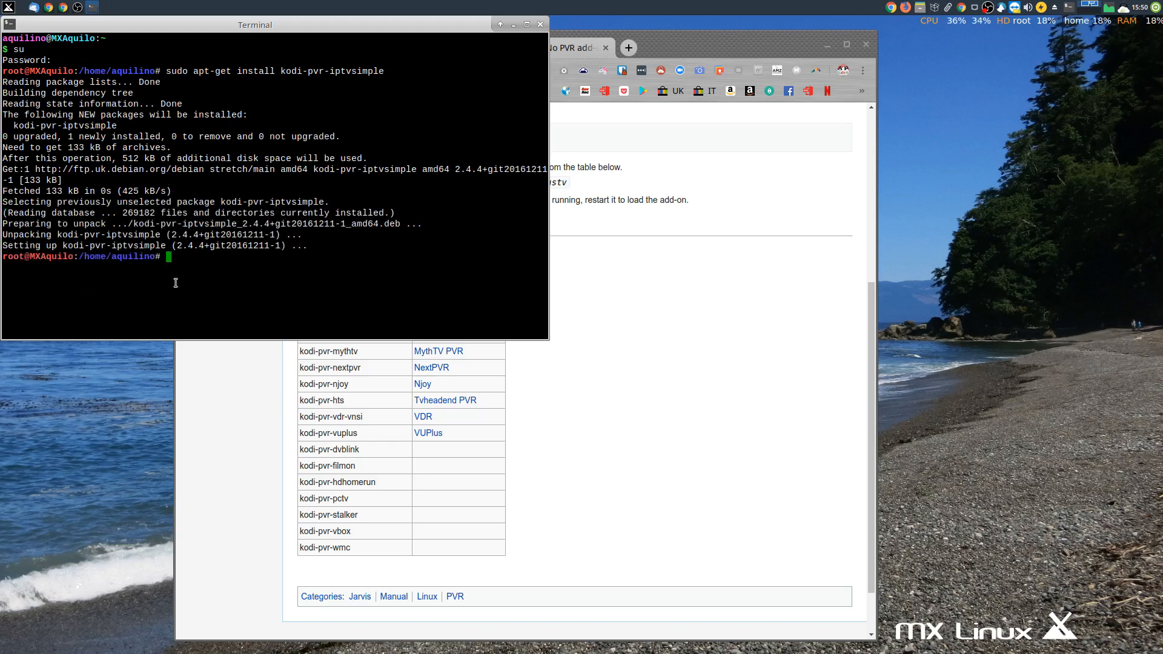
pyautogui.write('exit')
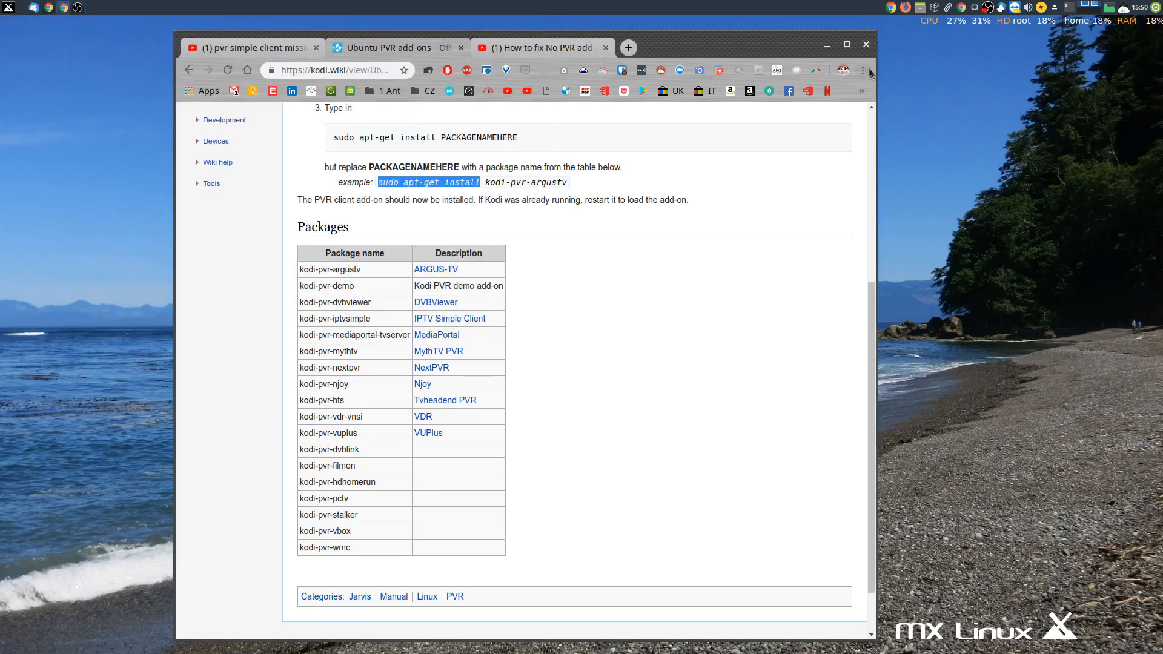
# Back in Kodi, dismiss the PVR warning and view the PVR IPTV Simple Client add-on details
pyautogui.click(865, 44)
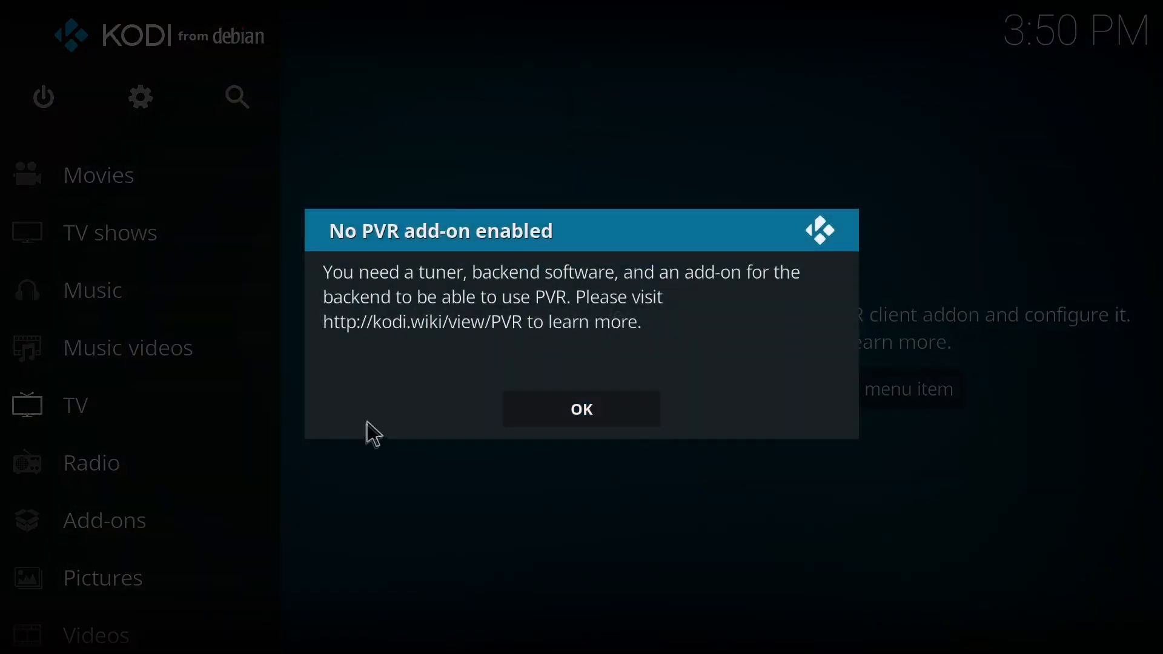
pyautogui.click(581, 409)
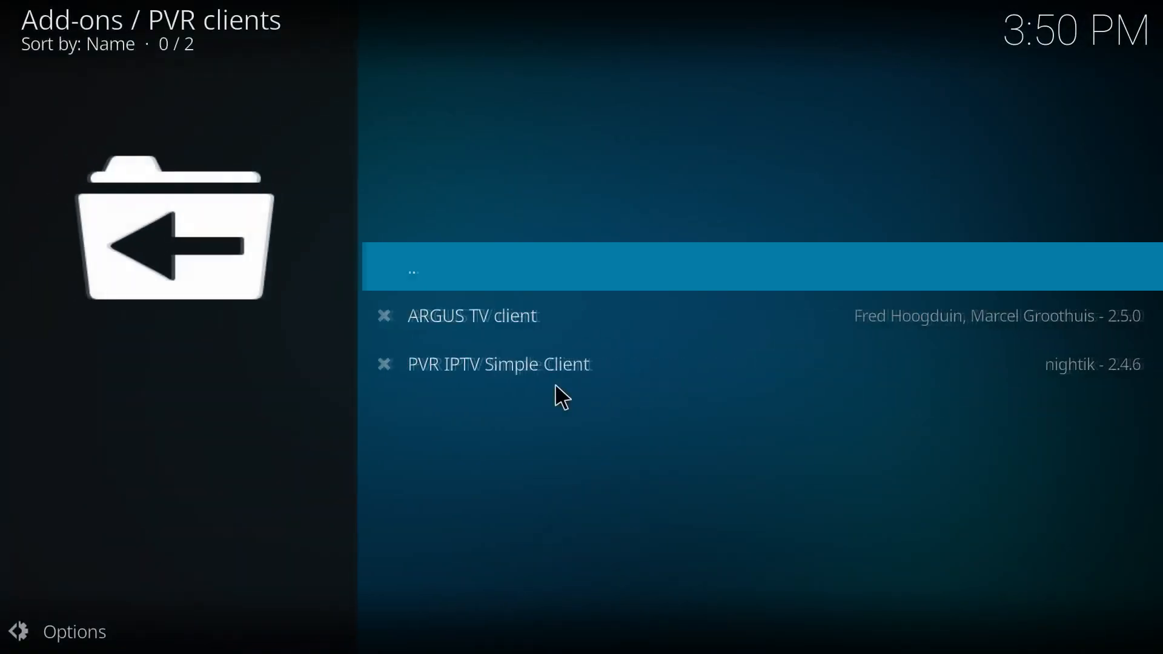
pyautogui.click(497, 363)
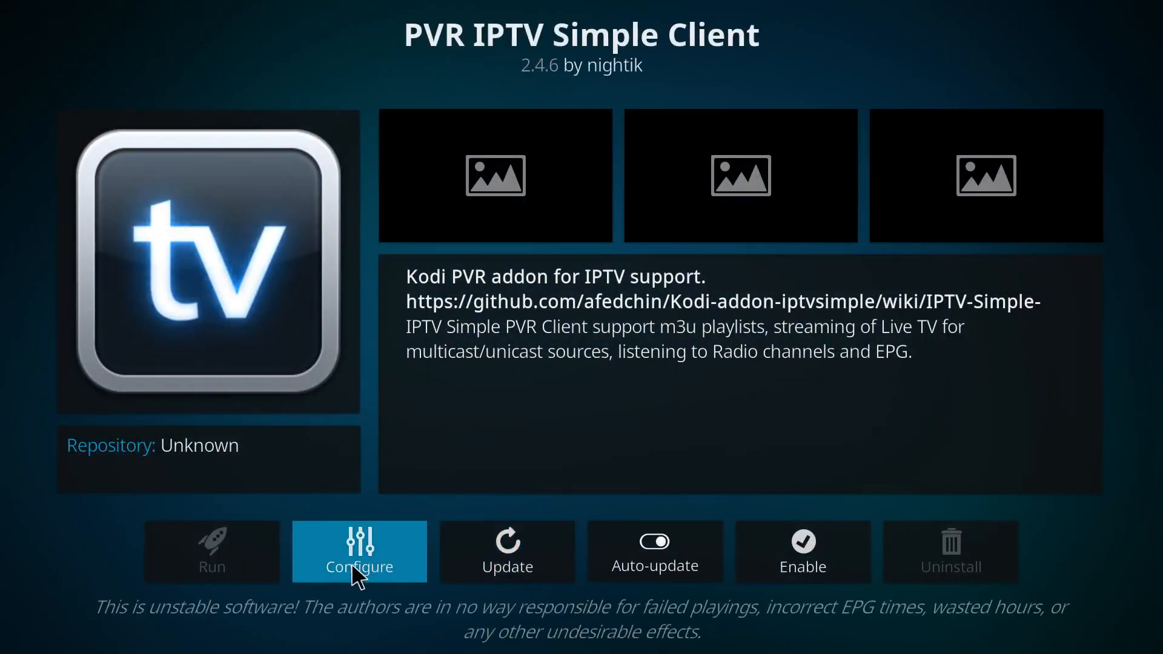
pyautogui.moveTo(372, 568)
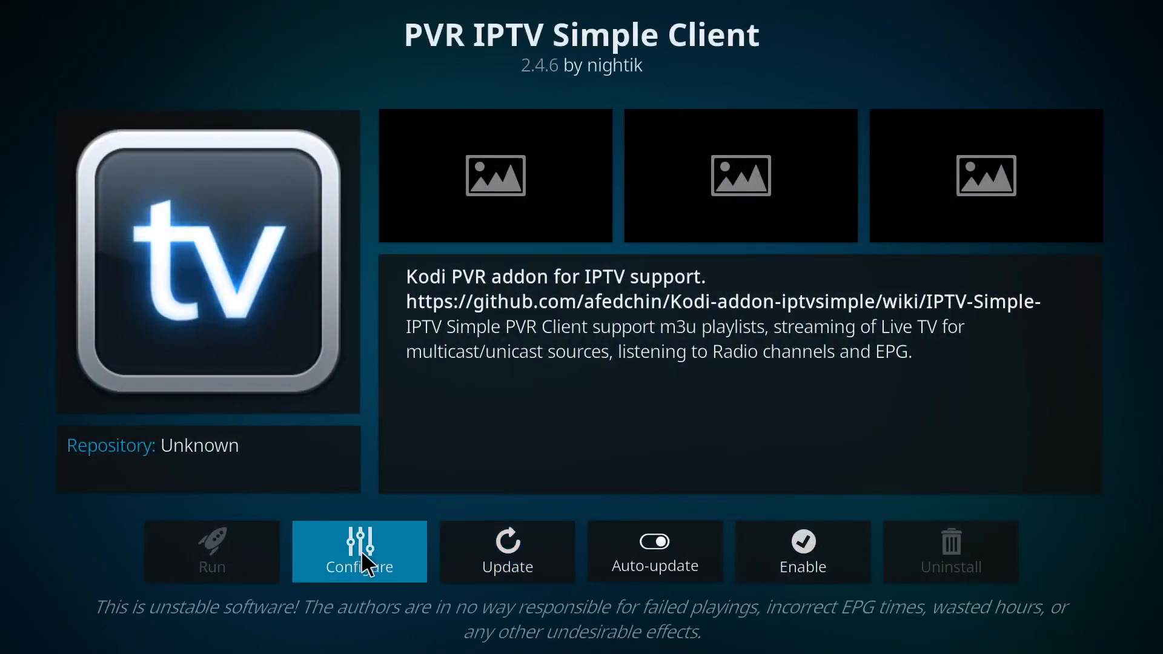